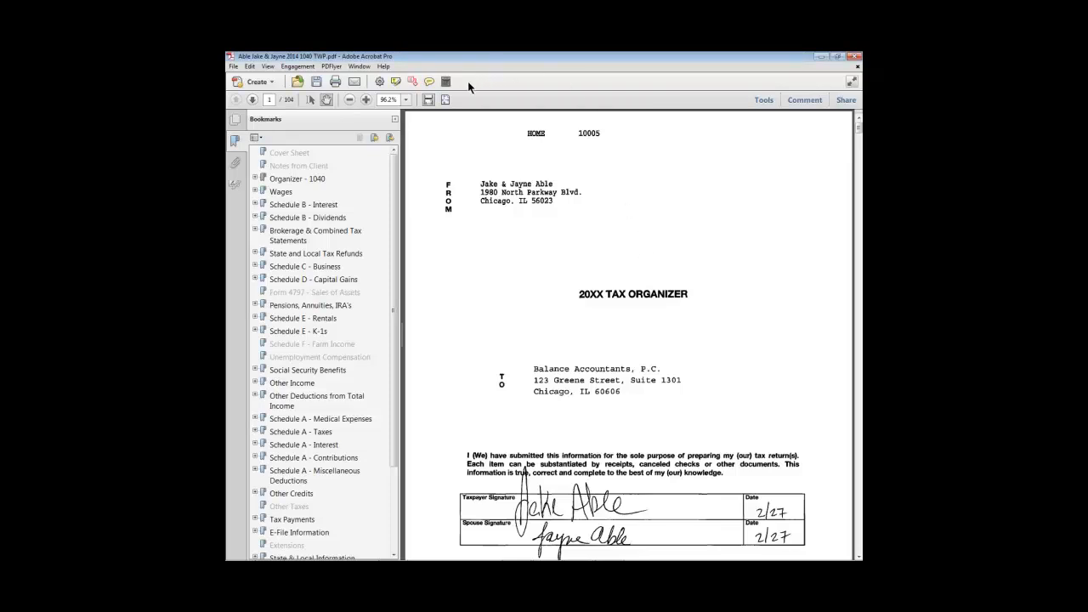
mouse_move(643, 87)
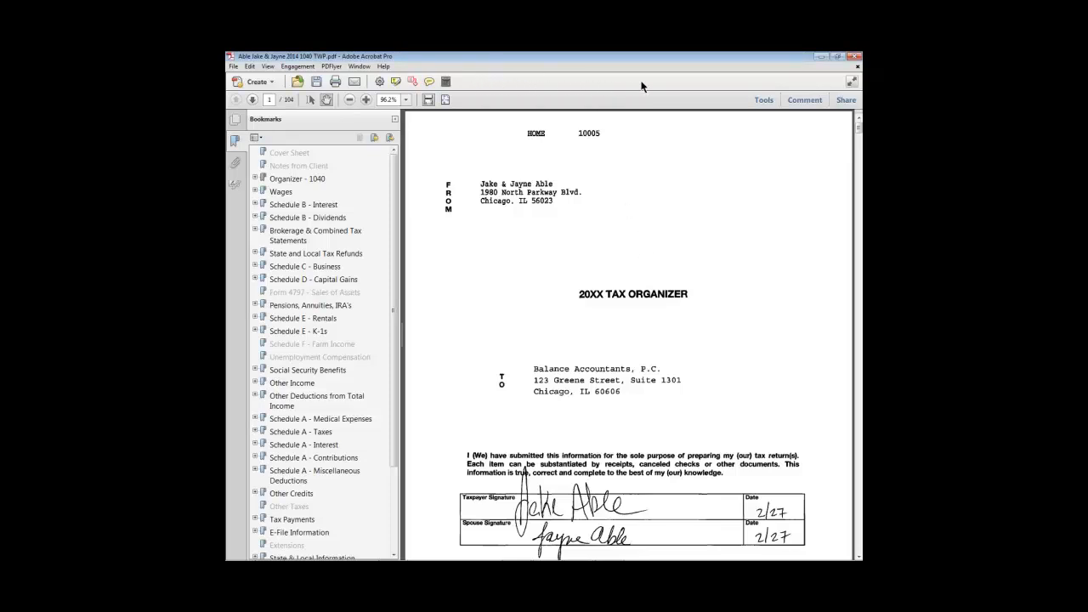
mouse_move(578, 87)
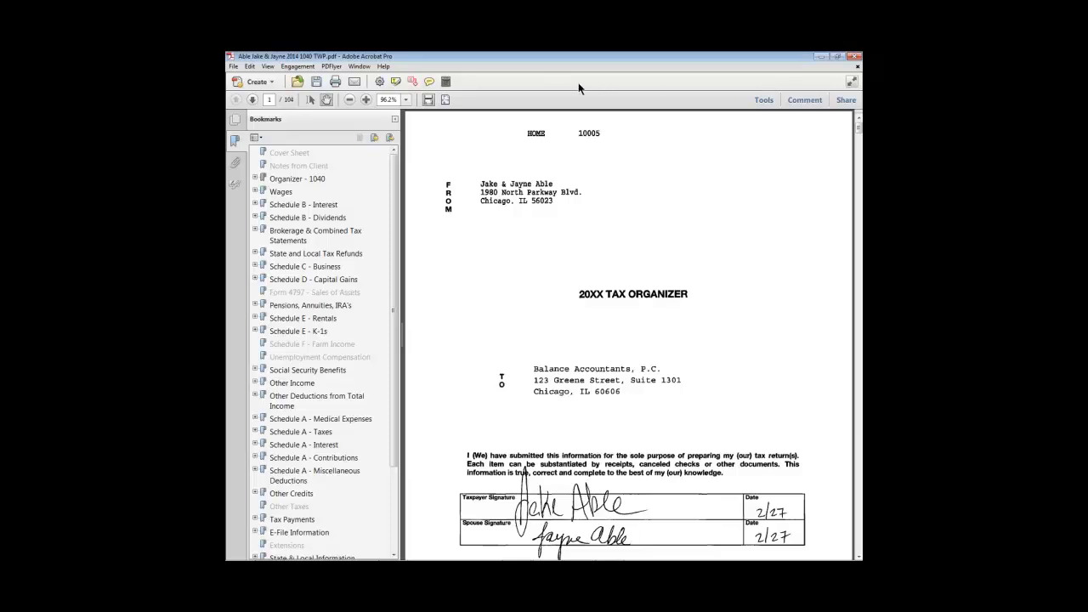
mouse_move(547, 88)
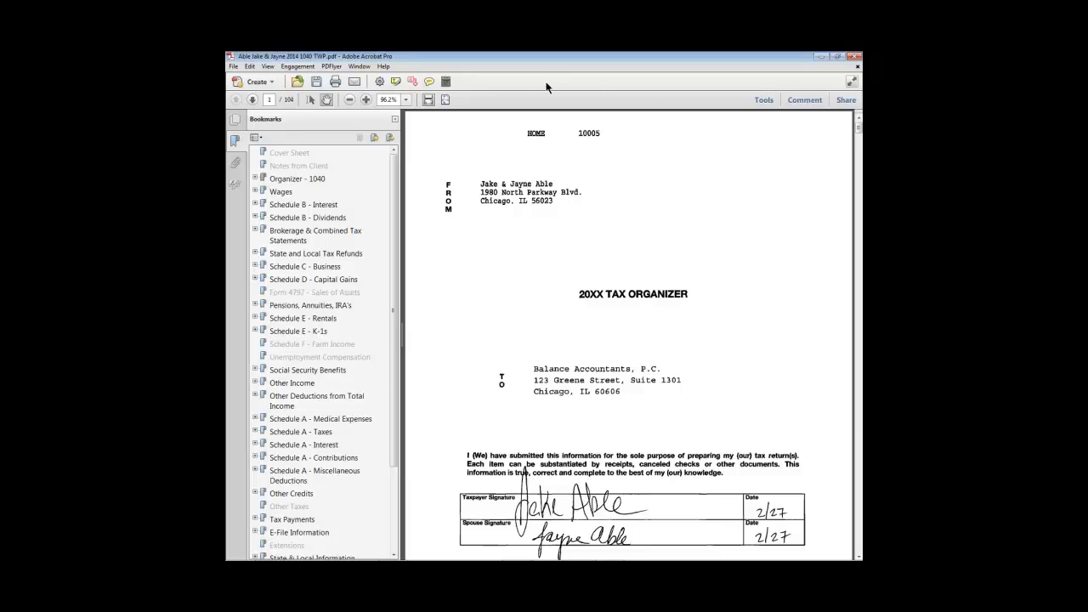
mouse_move(735, 87)
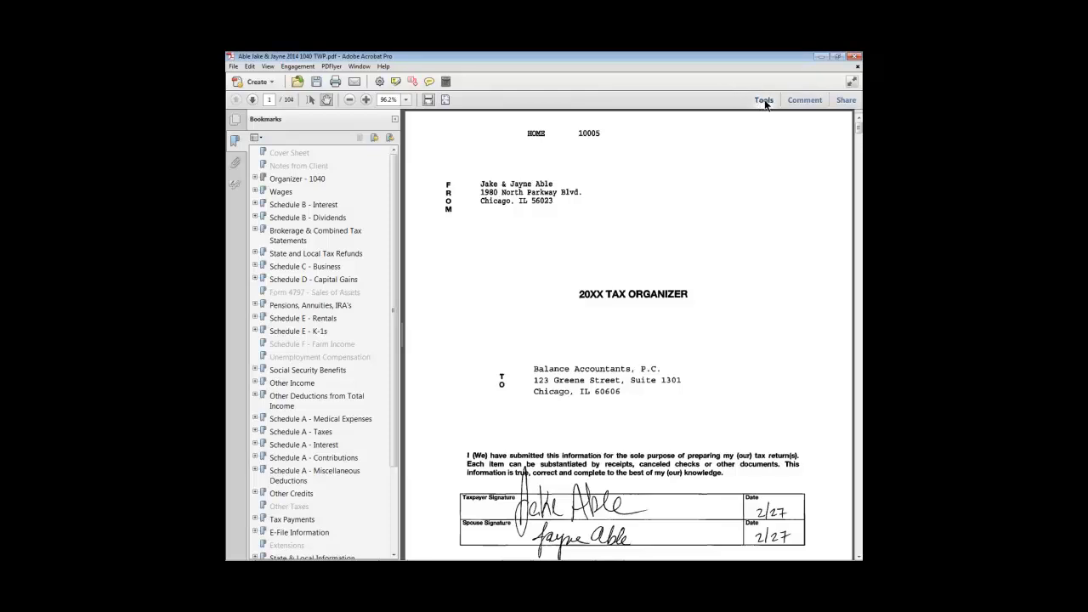
Show the Tools pane and collapse, then re-expand, the PDFlyer tool set.
click(763, 100)
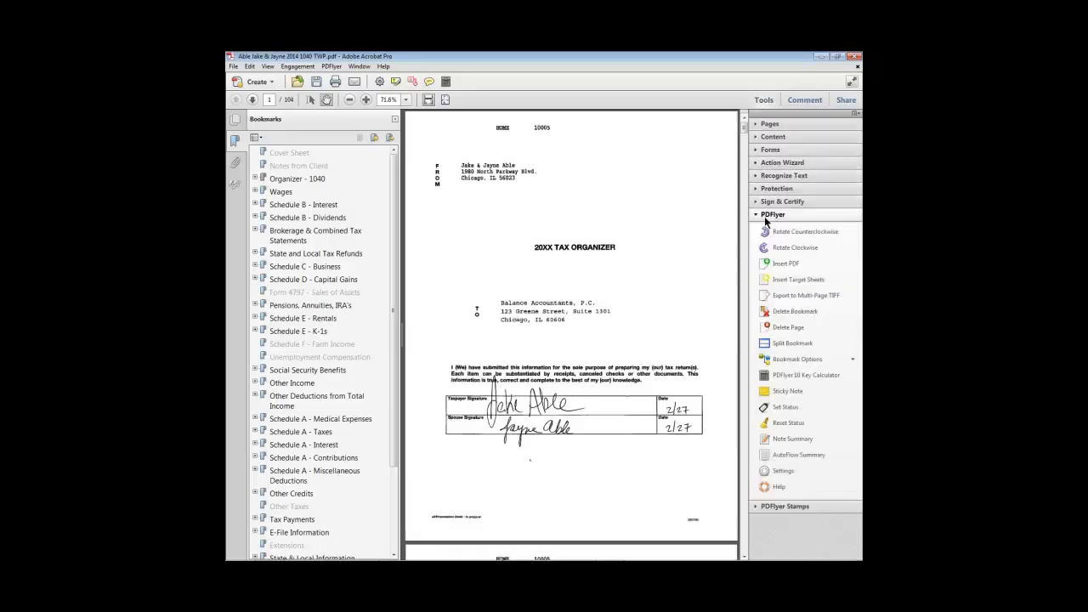
click(772, 214)
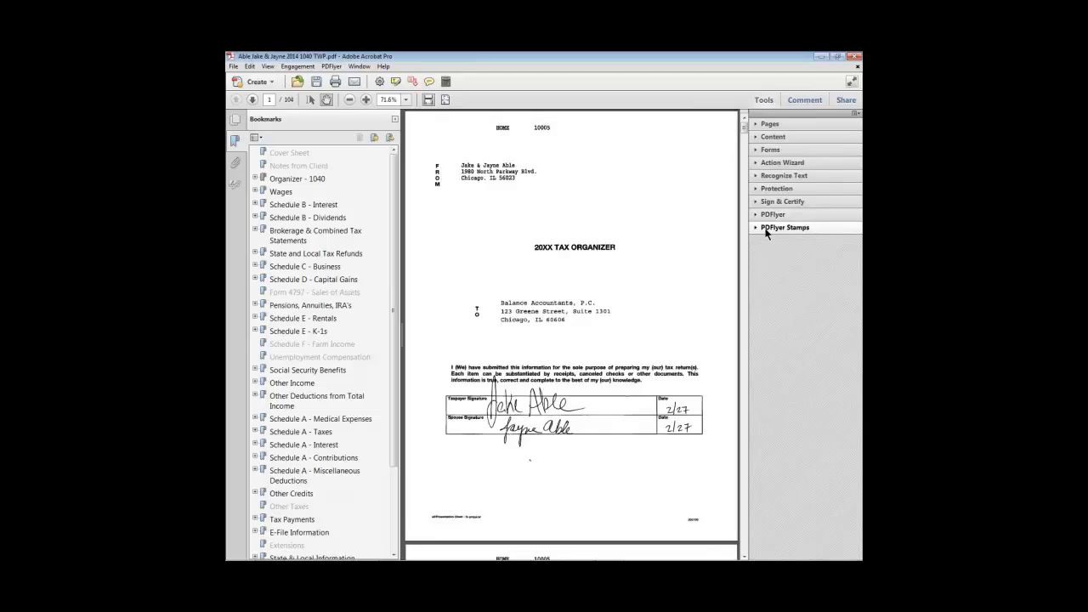
click(772, 215)
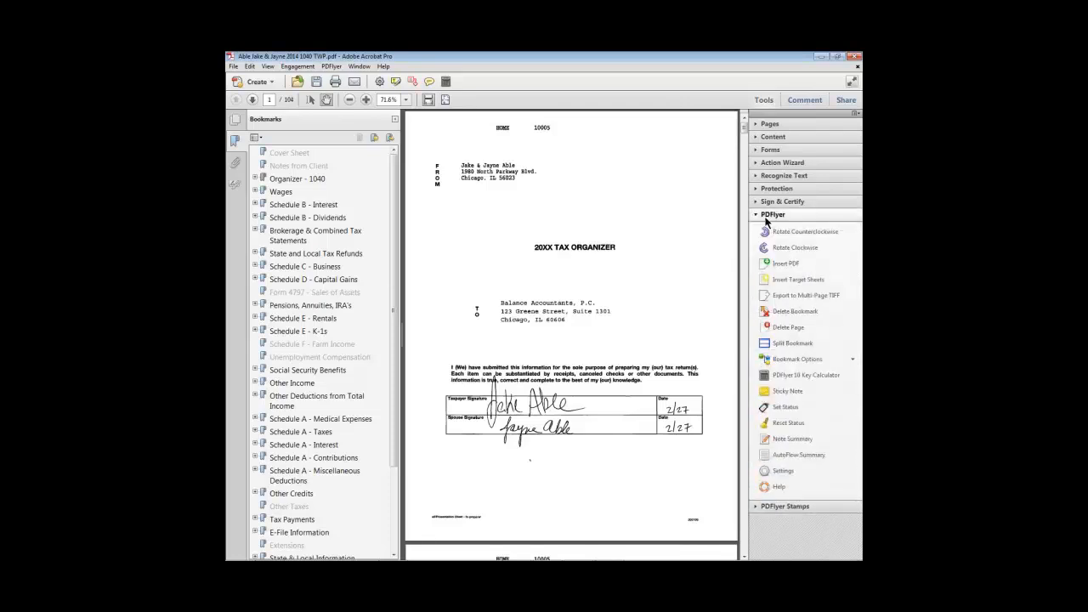
mouse_move(797, 280)
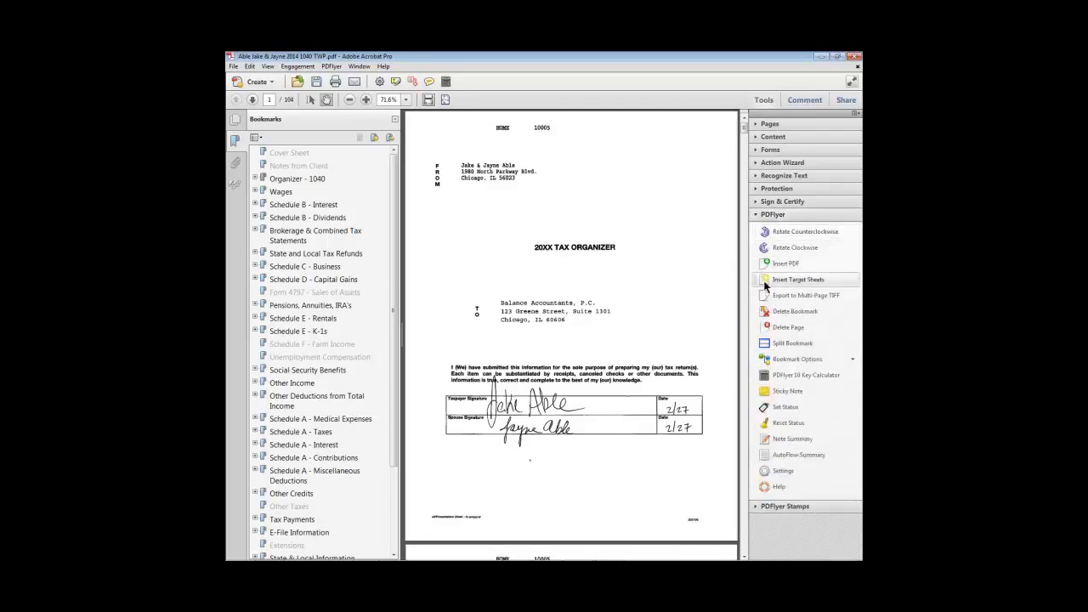
mouse_move(787, 391)
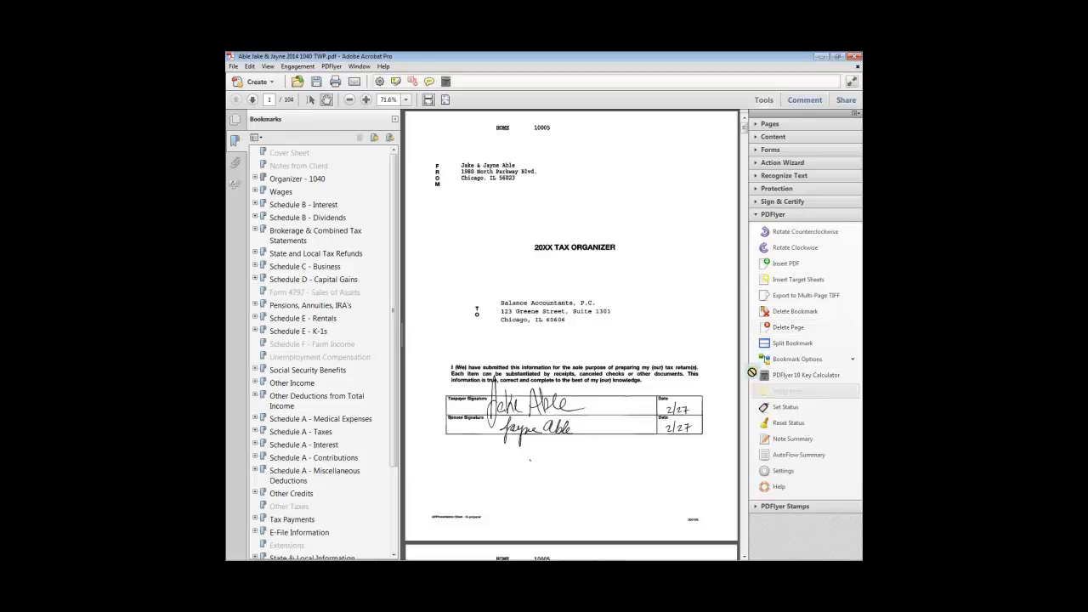
Add Sticky Note to Quick Tools and expand the PDFlyer Stamps tool list.
click(460, 81)
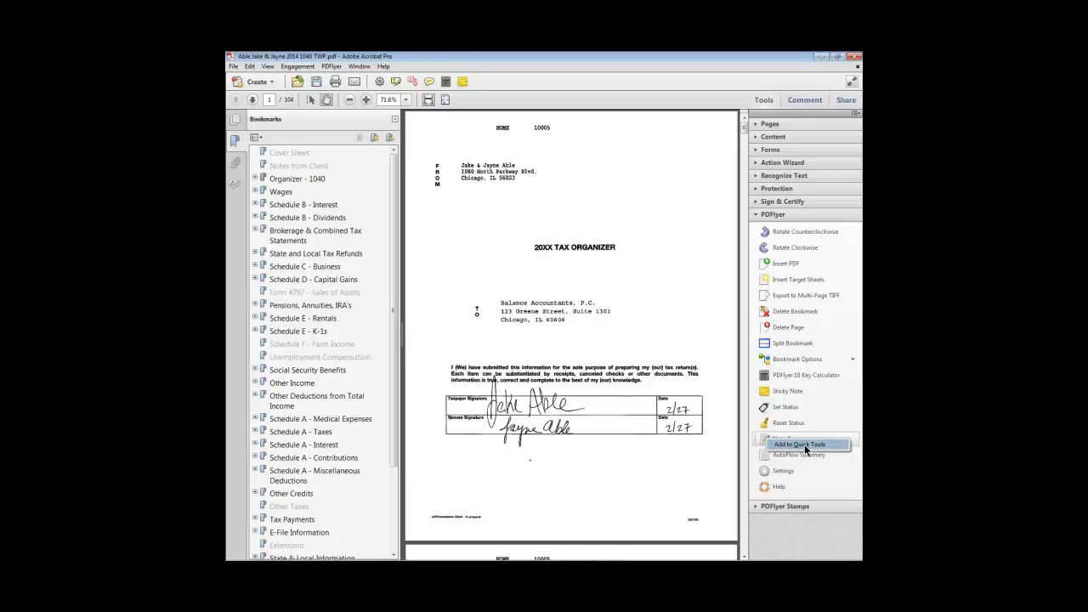
mouse_move(792, 438)
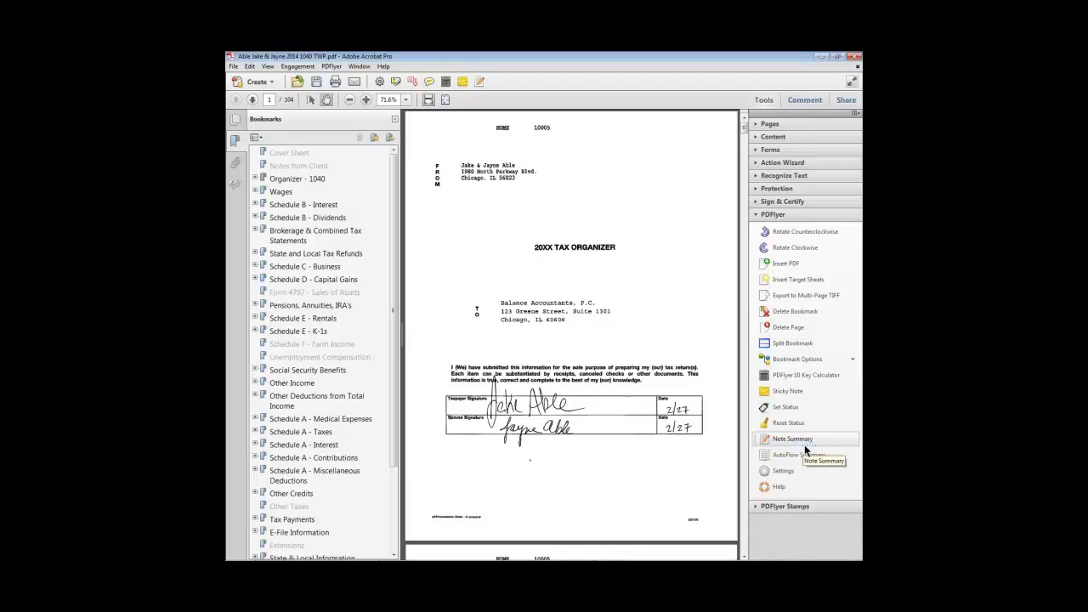
mouse_move(804, 455)
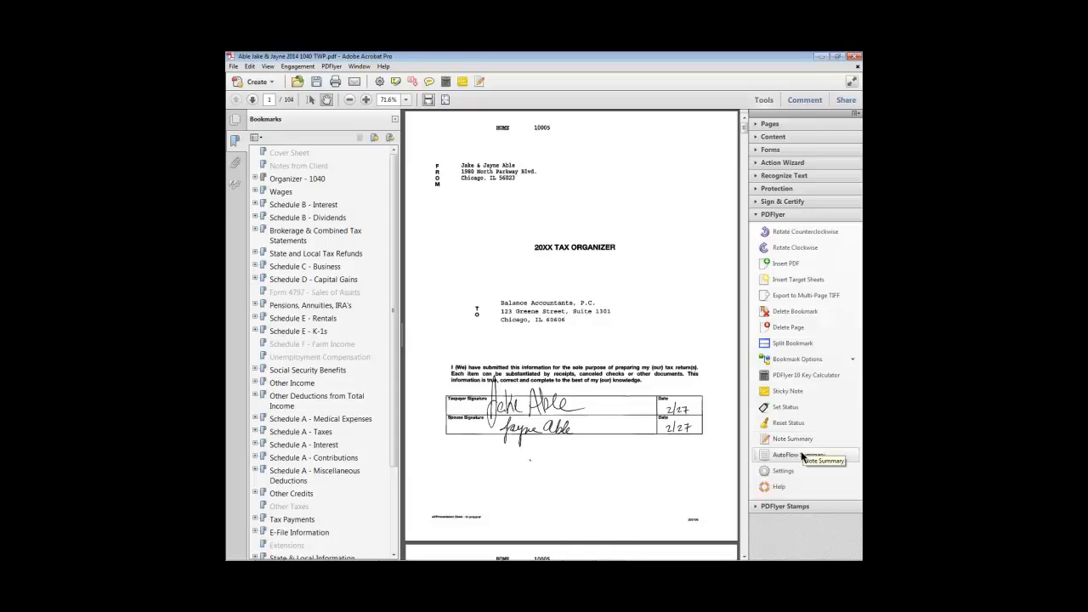
click(786, 227)
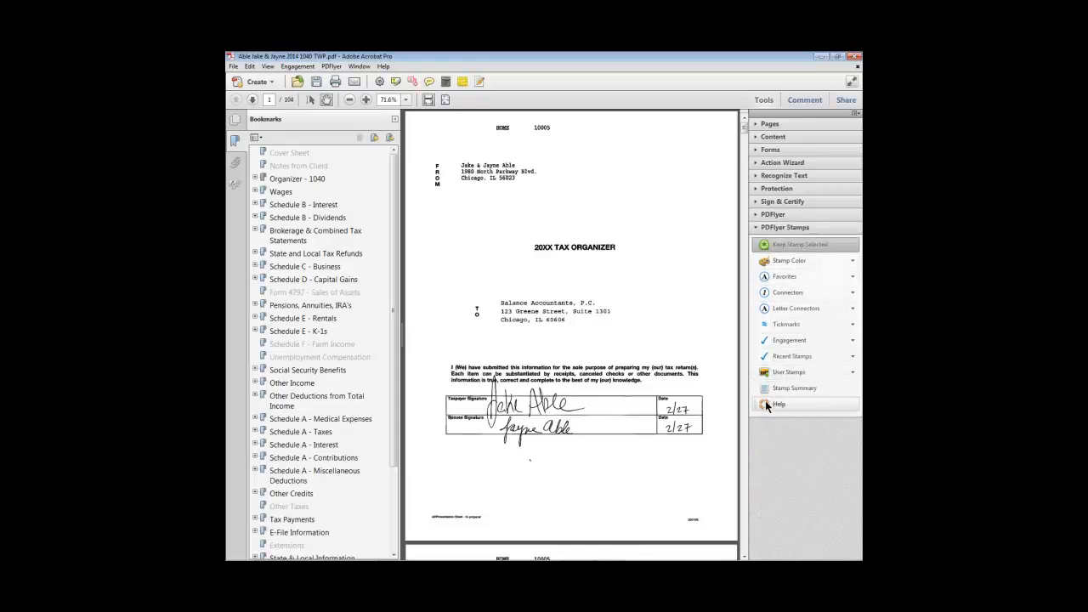
mouse_move(765, 389)
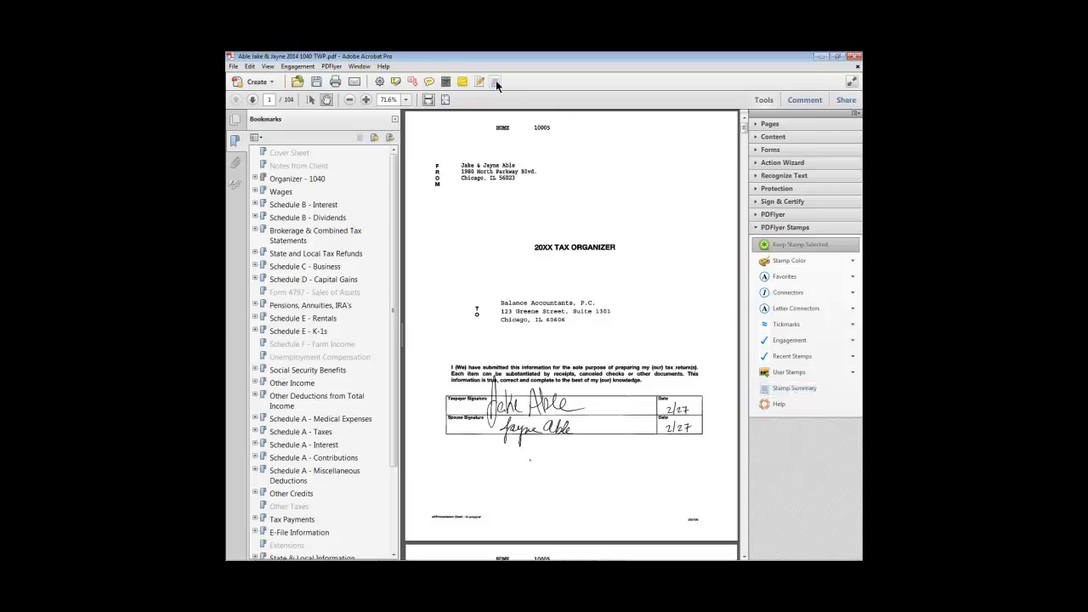
mouse_move(495, 83)
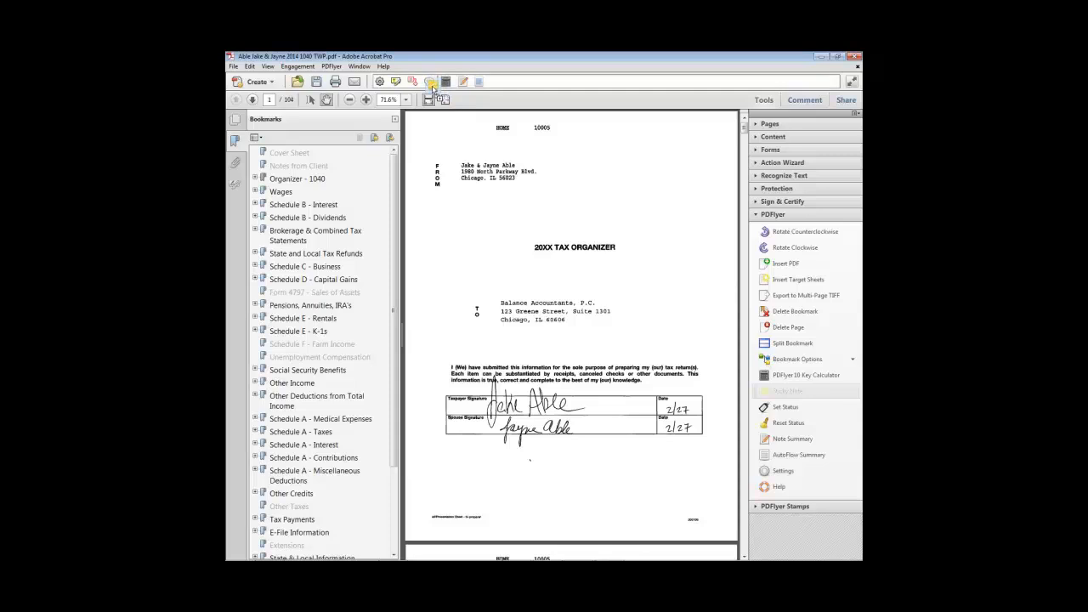
mouse_move(431, 81)
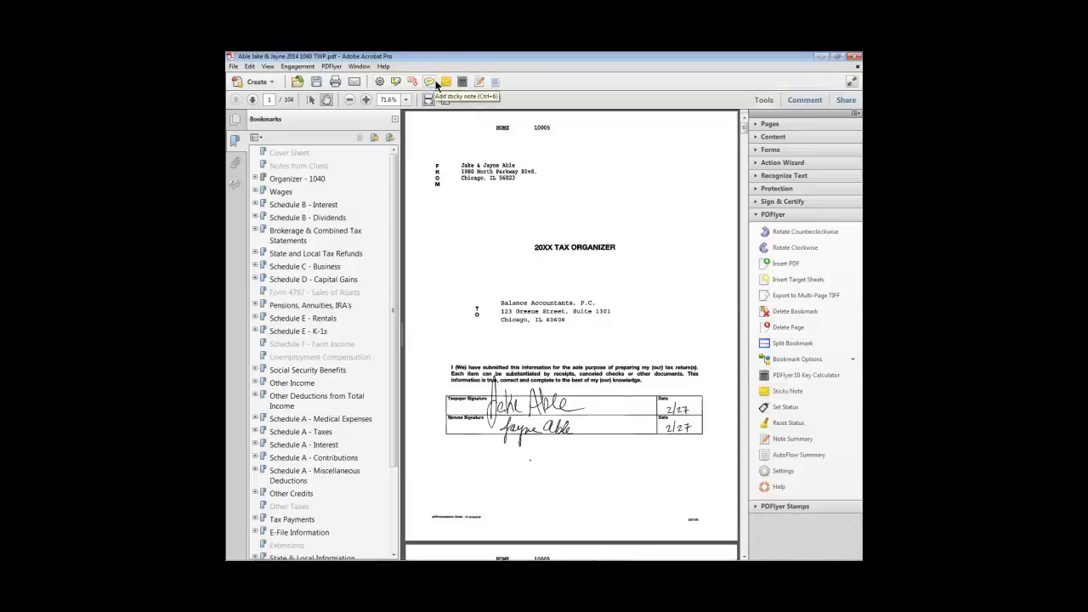
mouse_move(451, 259)
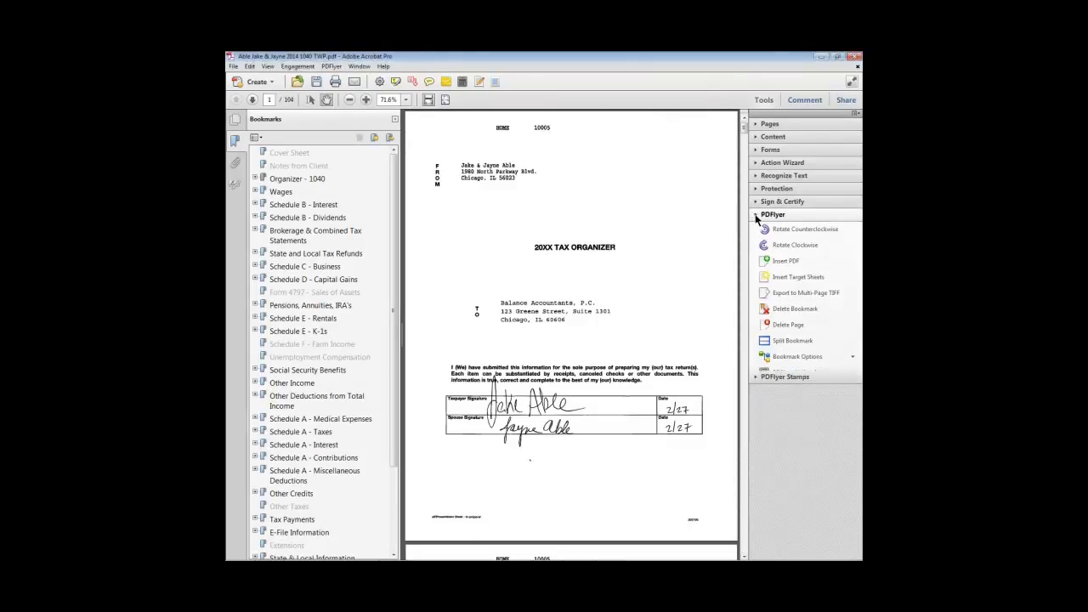
Collapse the PDFlyer tool set so all tool sets are folded.
click(772, 214)
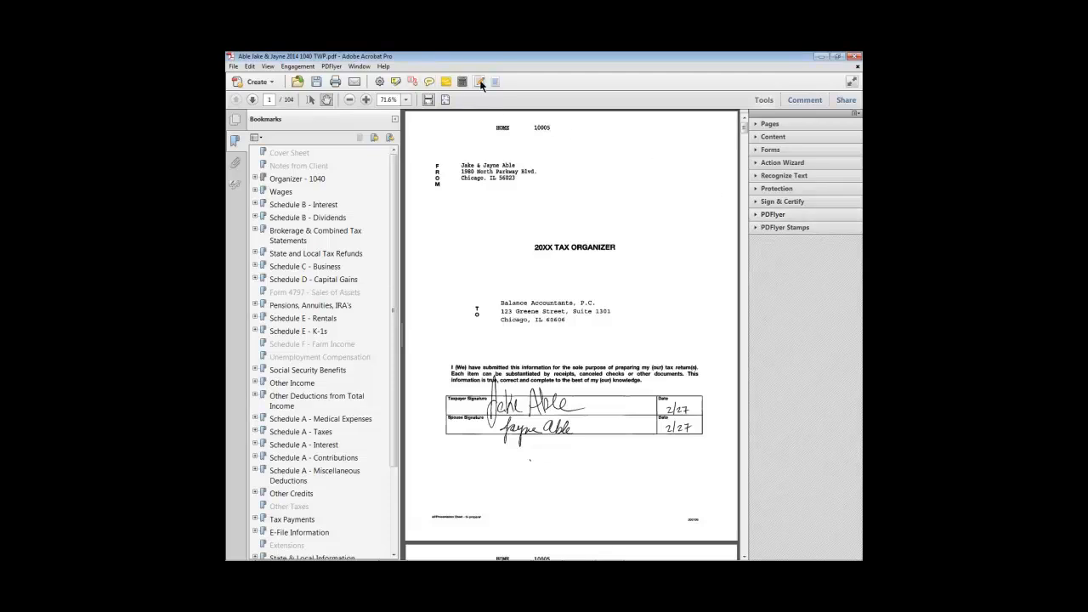
mouse_move(495, 82)
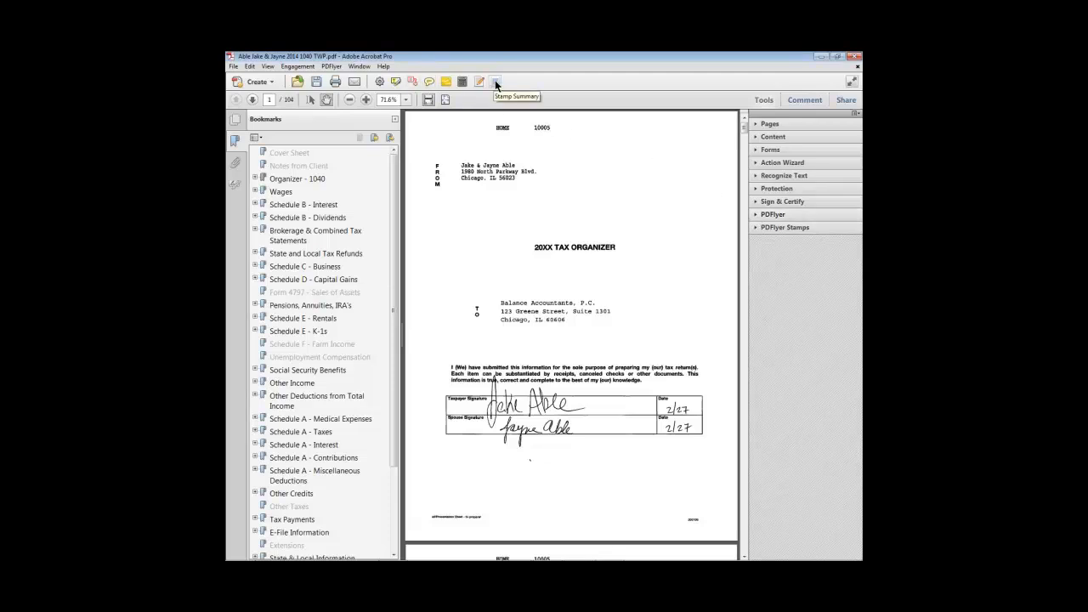